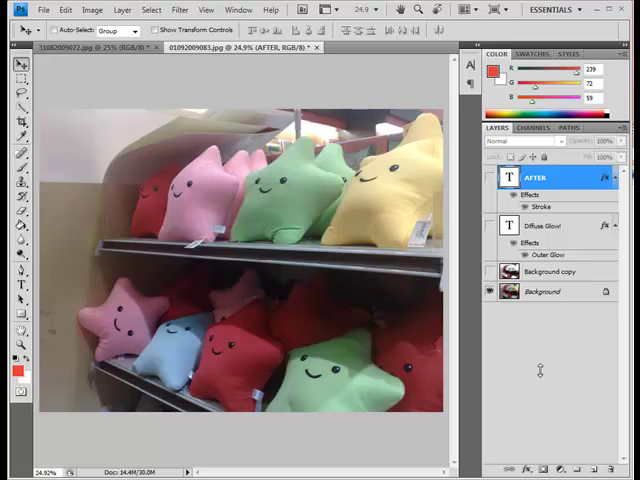
Brighten the keychain photo using Brightness/Contrast with Brightness 33 and Contrast 10
click(490, 177)
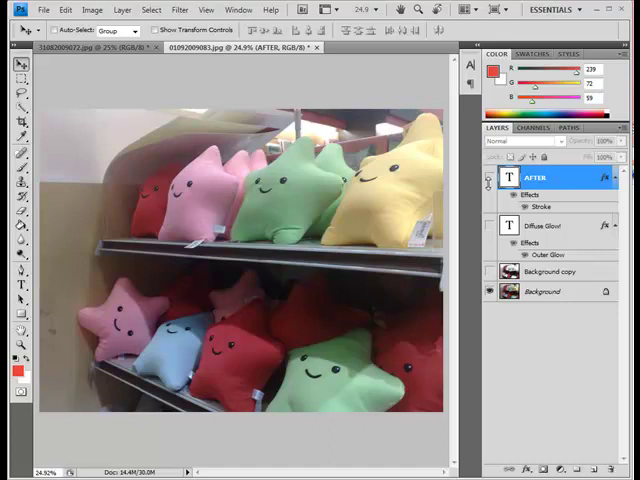
click(490, 225)
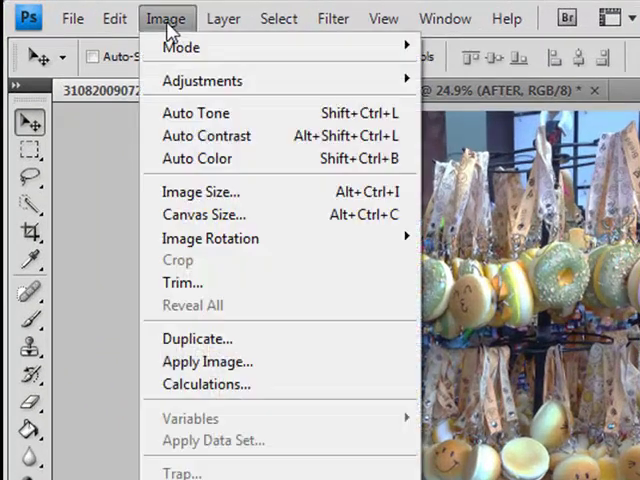
mouse_move(200, 80)
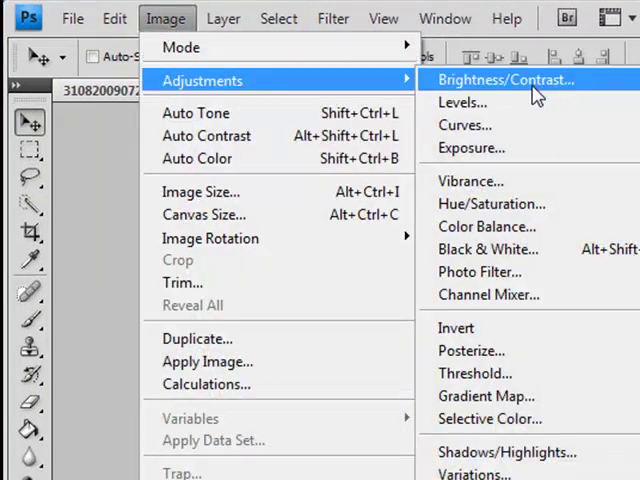
click(511, 79)
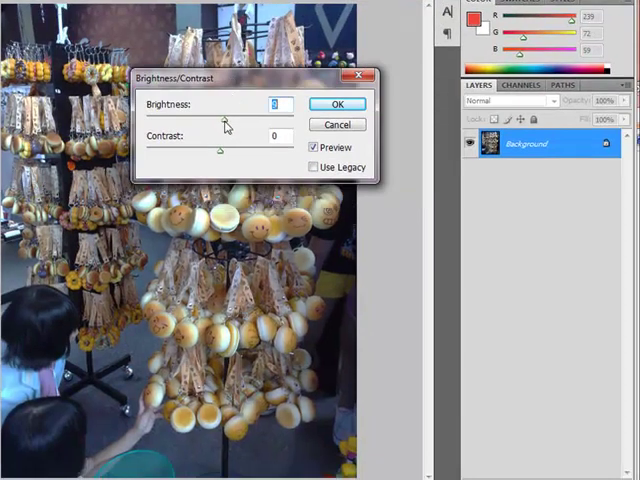
drag(221, 118, 247, 118)
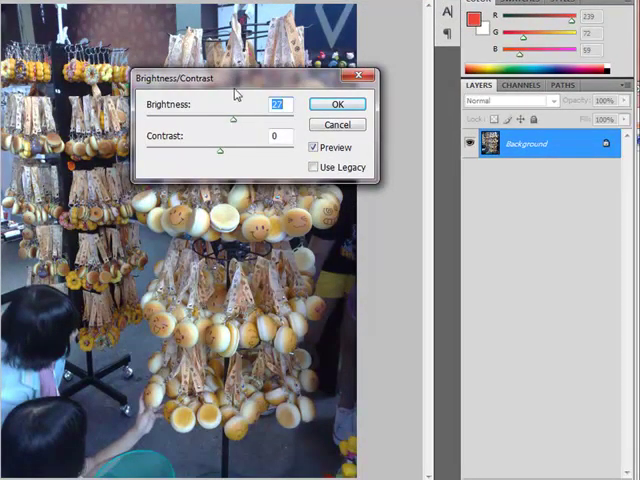
drag(230, 78, 335, 58)
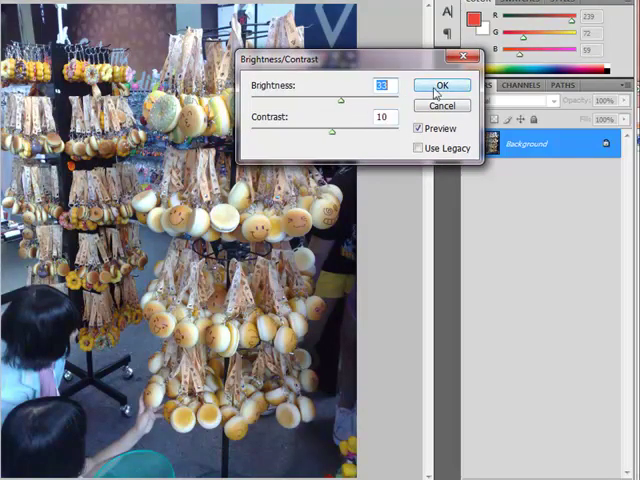
click(446, 84)
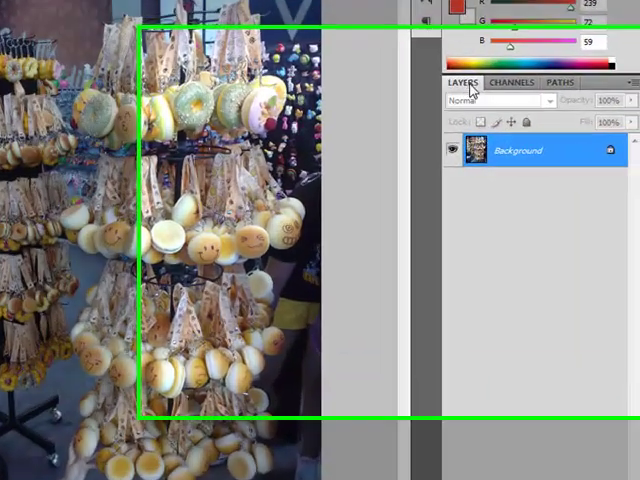
Duplicate the Background layer as 'Background copy' and select the copy for editing
right_click(515, 150)
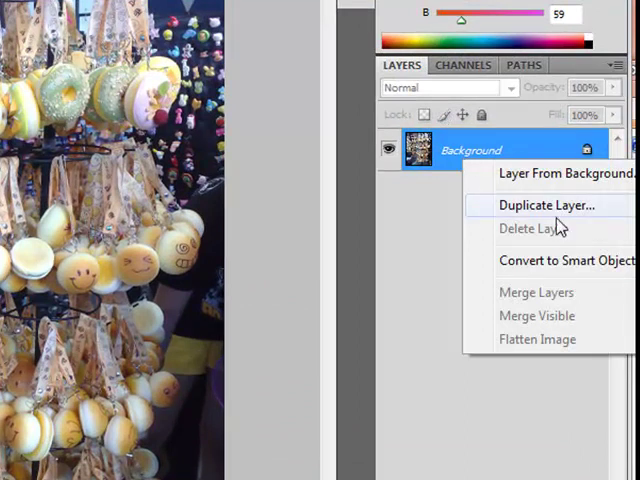
click(547, 204)
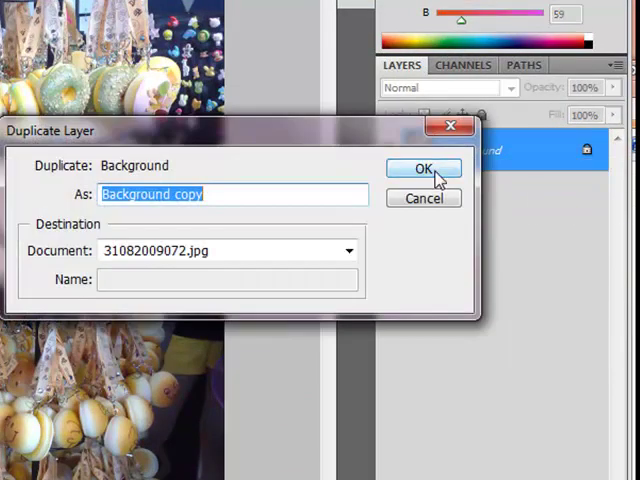
click(423, 168)
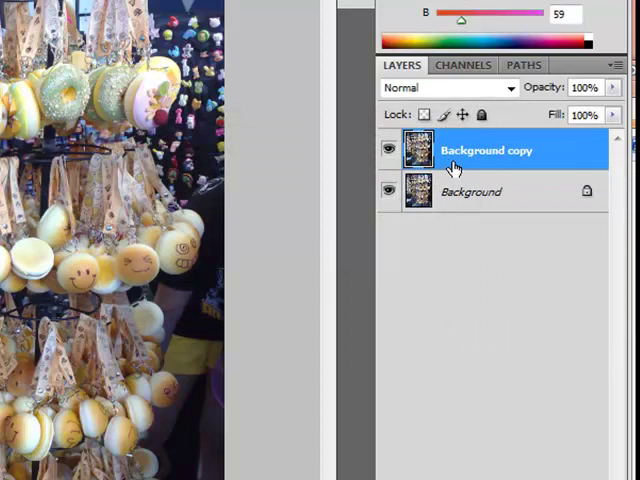
click(470, 191)
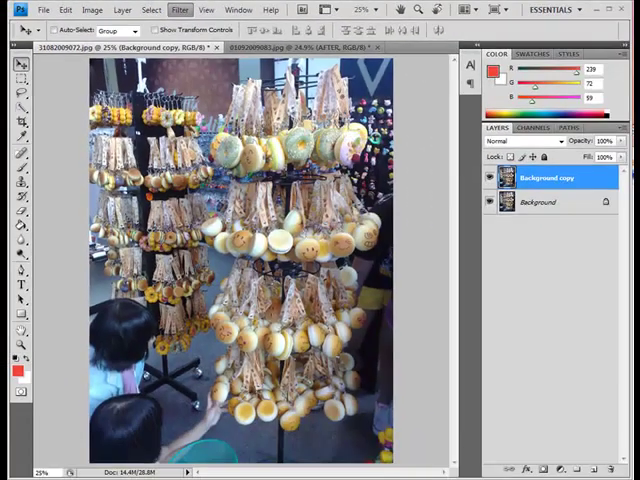
Open the Diffuse Glow filter gallery with the preview set to Fit in View
click(180, 11)
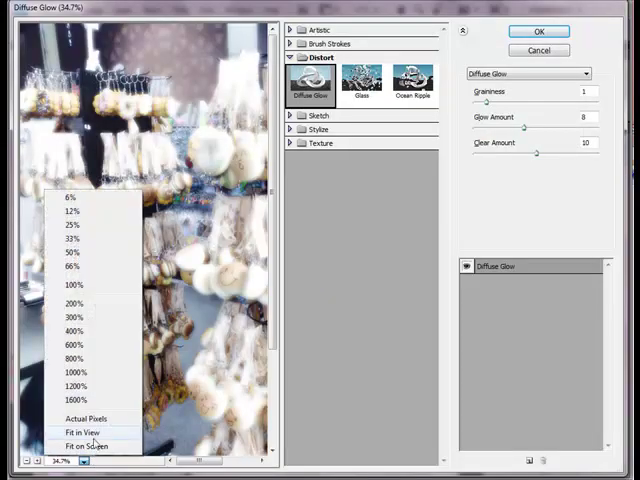
click(77, 432)
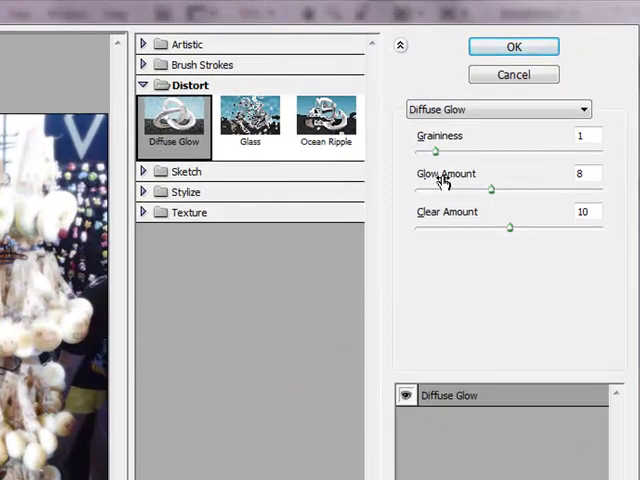
mouse_move(435, 153)
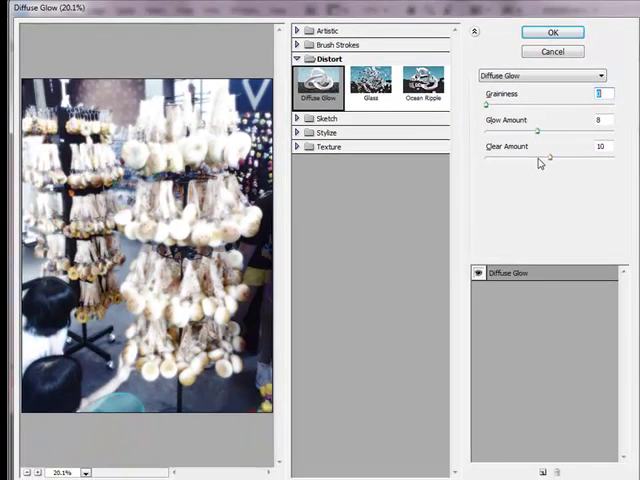
Apply Diffuse Glow to Background copy with Graininess 0, Glow Amount 5, Clear Amount 11
drag(489, 106, 483, 106)
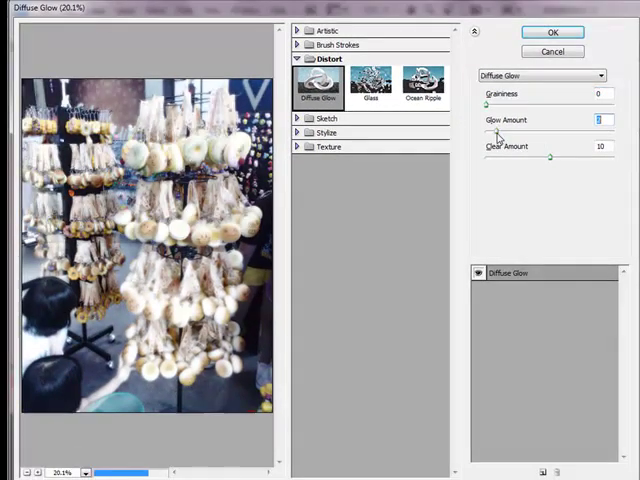
drag(497, 132, 548, 132)
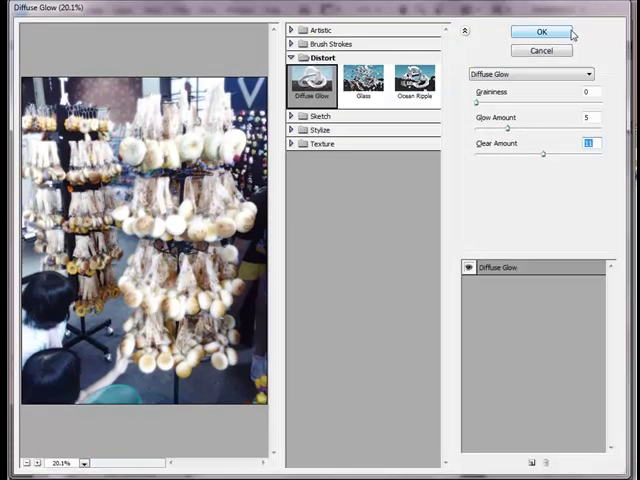
click(559, 33)
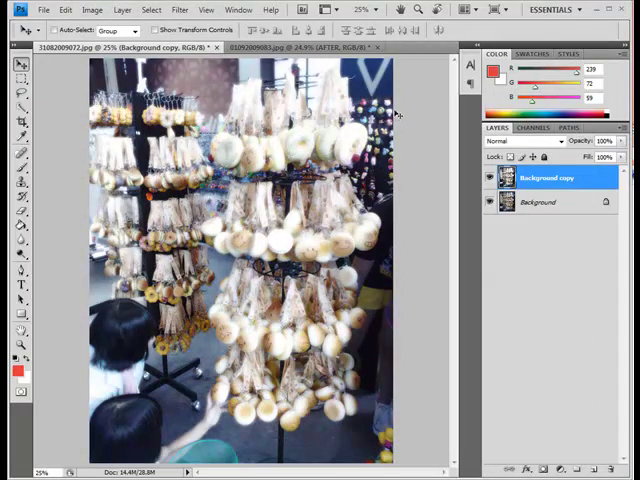
click(536, 202)
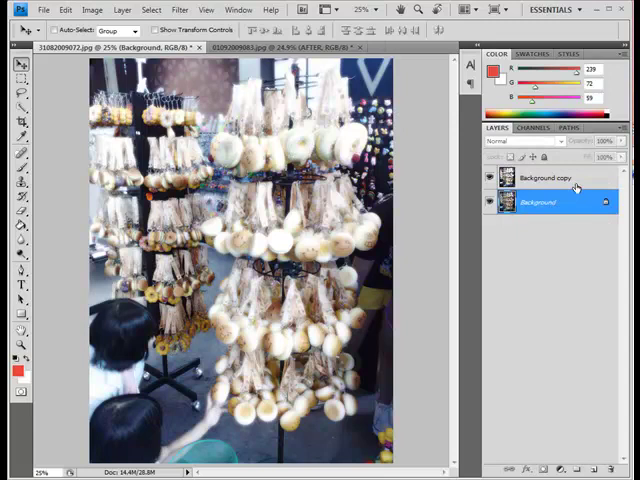
click(546, 177)
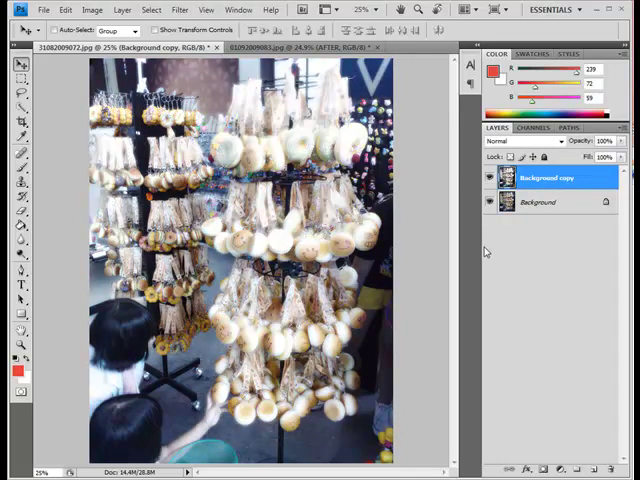
mouse_move(240, 130)
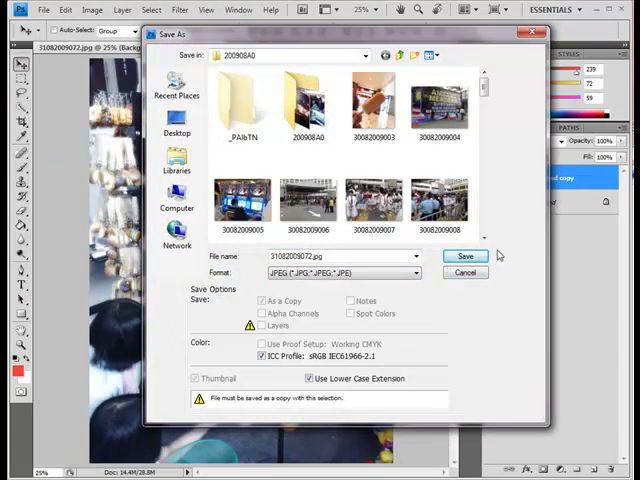
Save the glow-filtered photo as the JPEG 31082009072.jpg
click(465, 256)
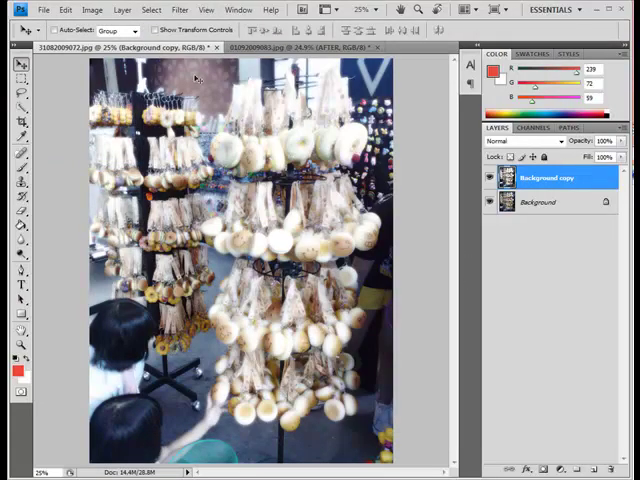